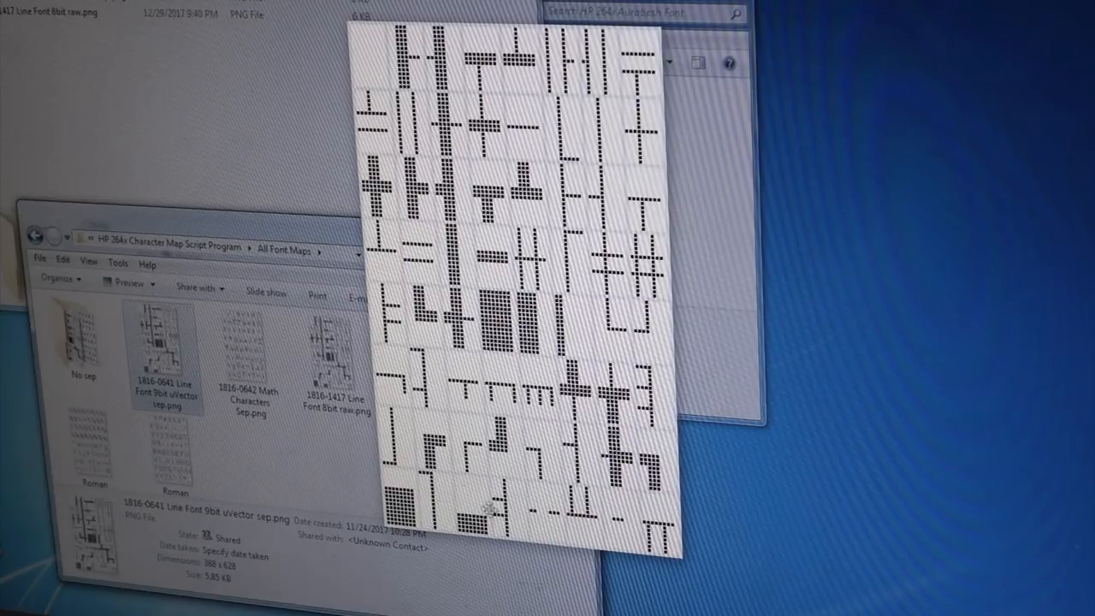
mouse_move(629, 67)
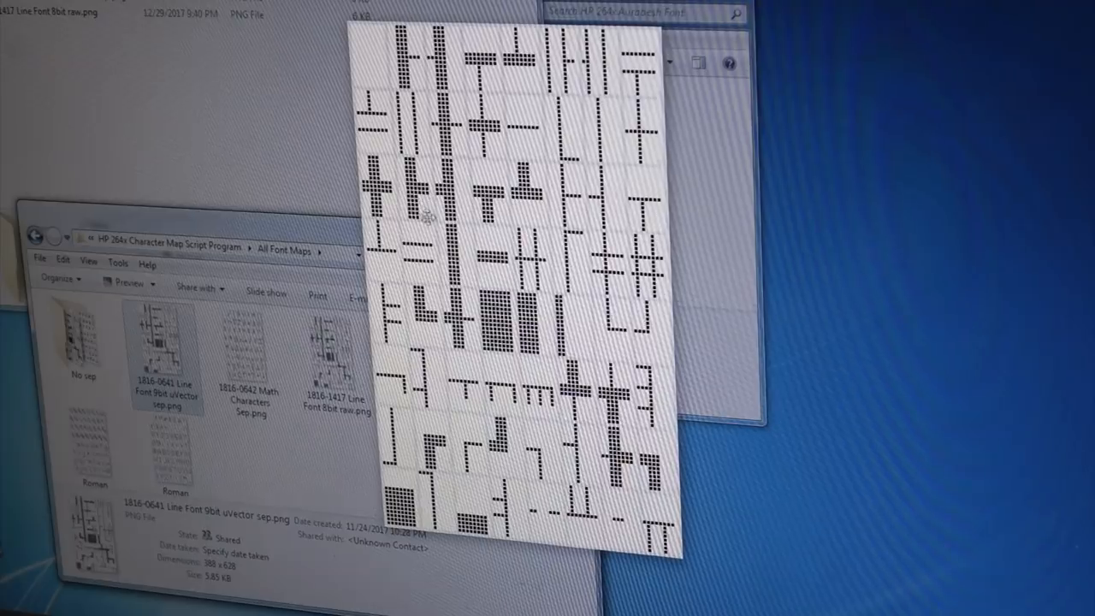
mouse_move(522, 357)
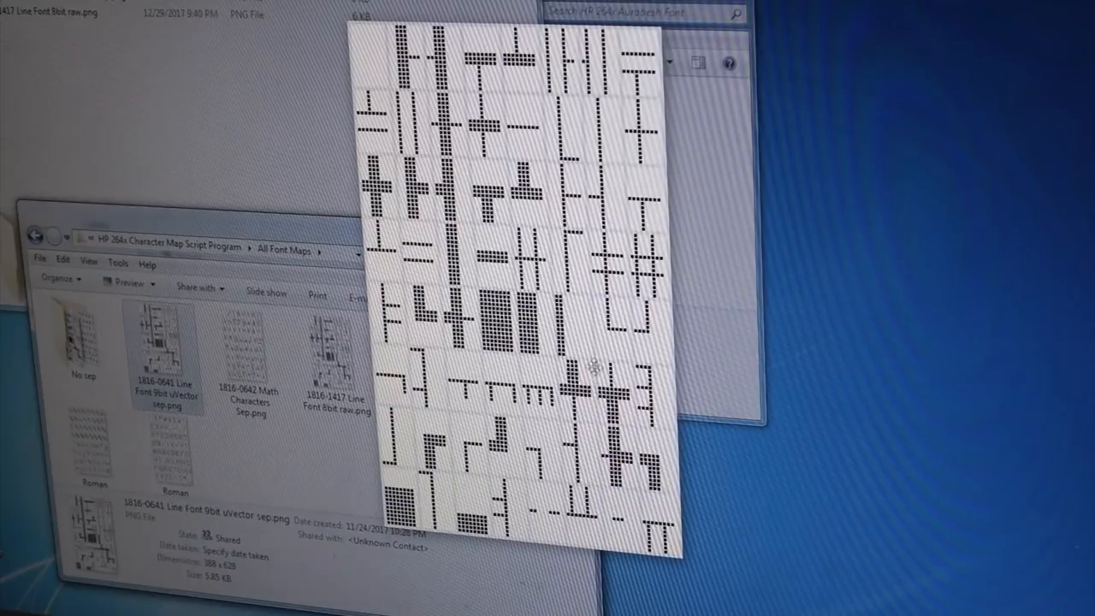
mouse_move(528, 120)
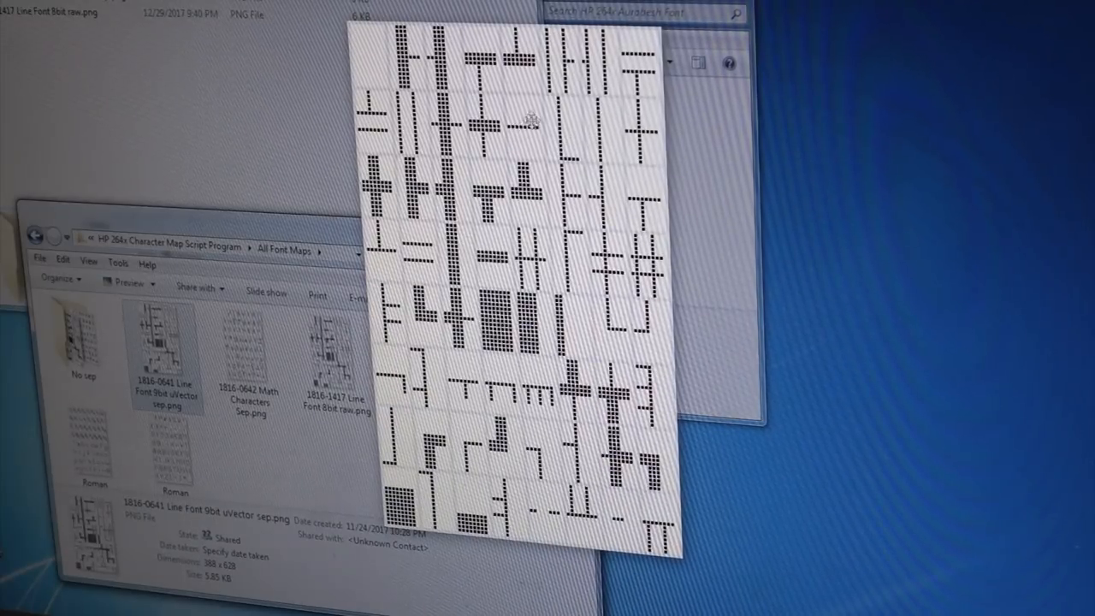
mouse_move(424, 253)
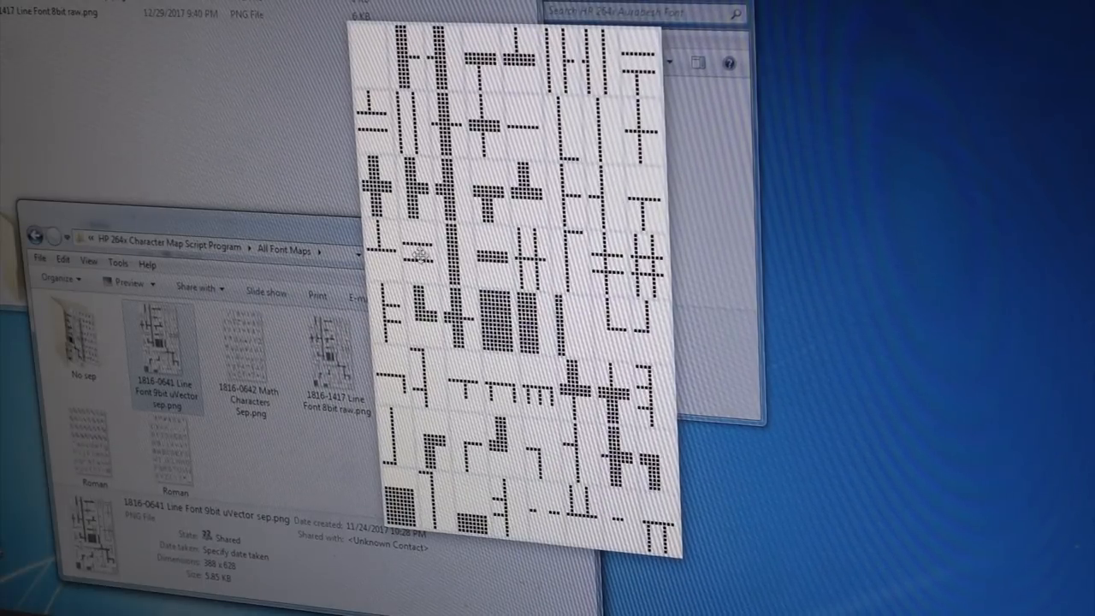
mouse_move(414, 140)
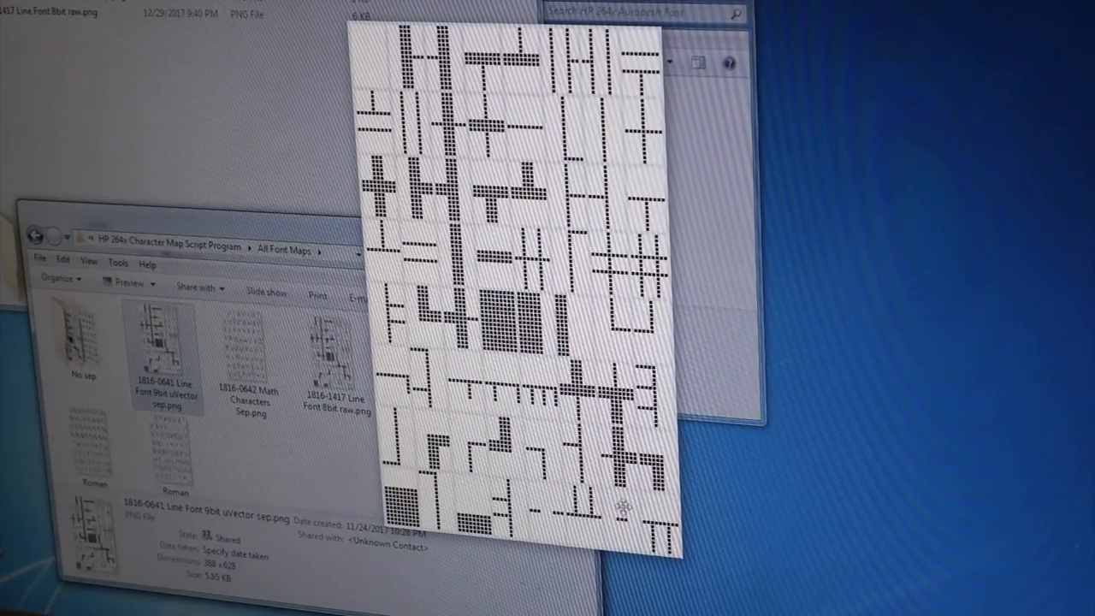
mouse_move(568, 407)
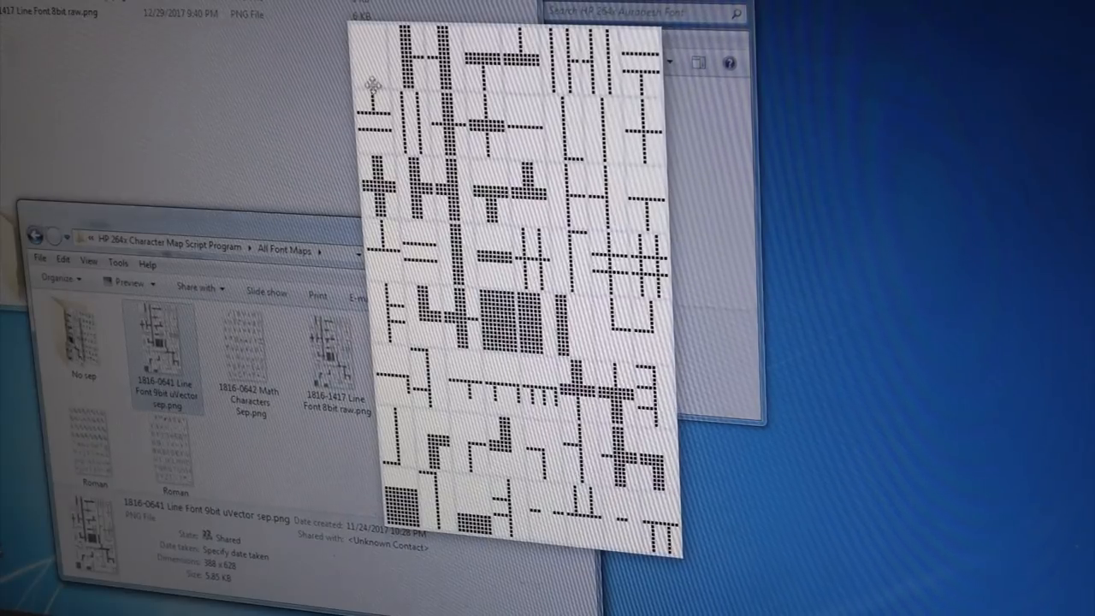
mouse_move(598, 311)
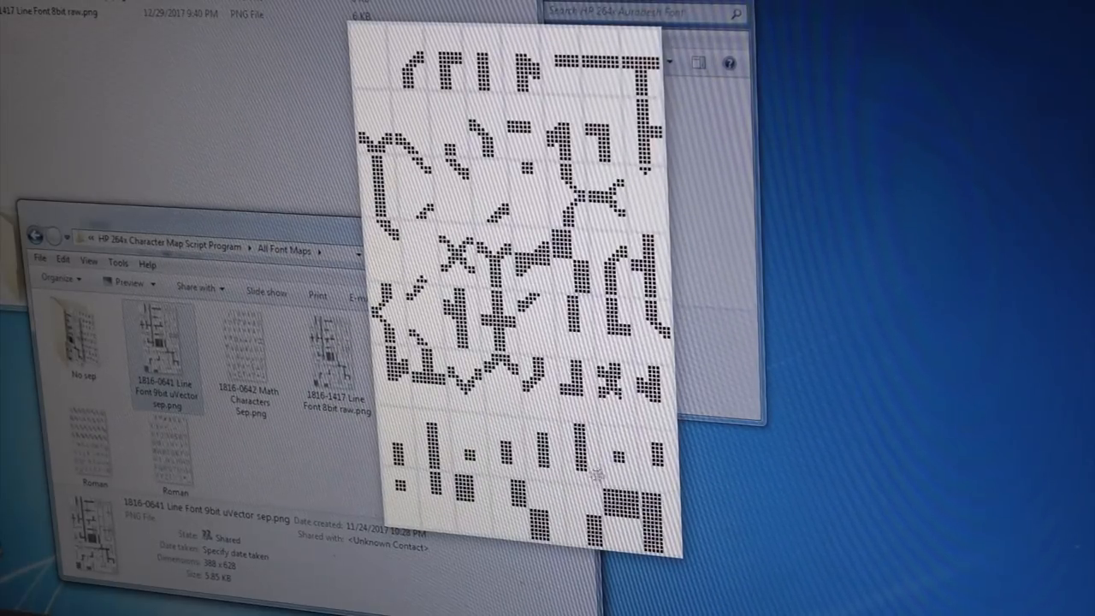
mouse_move(539, 314)
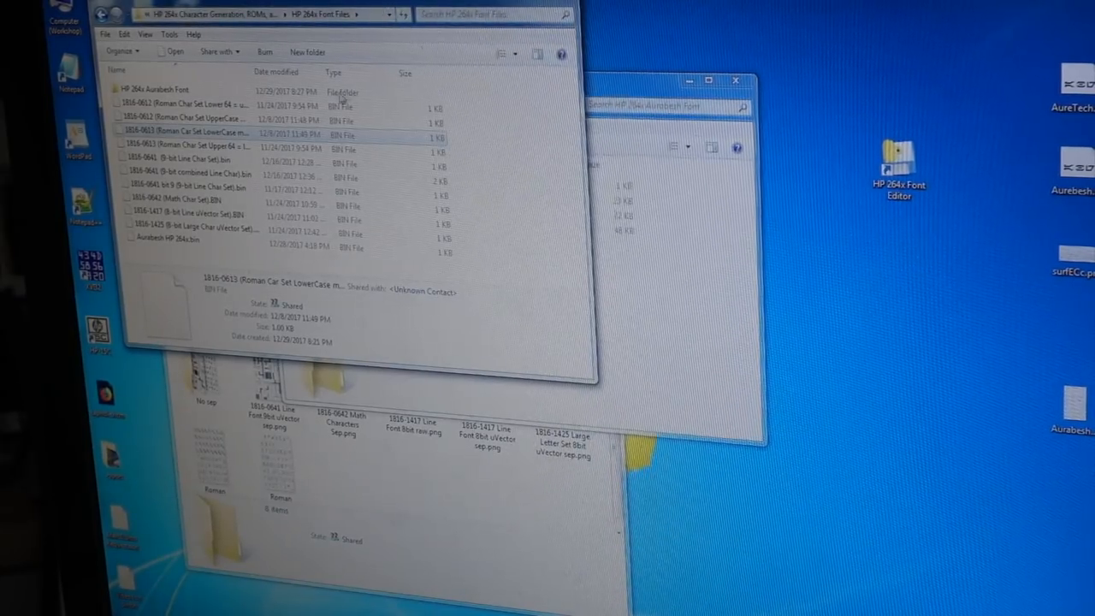
mouse_move(171, 120)
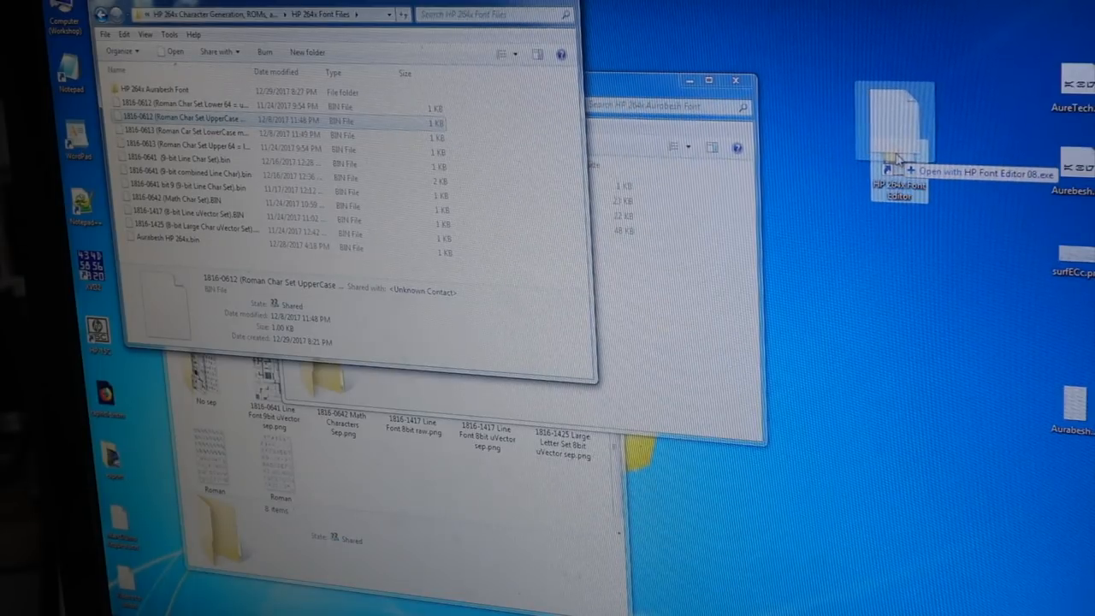
mouse_move(881, 599)
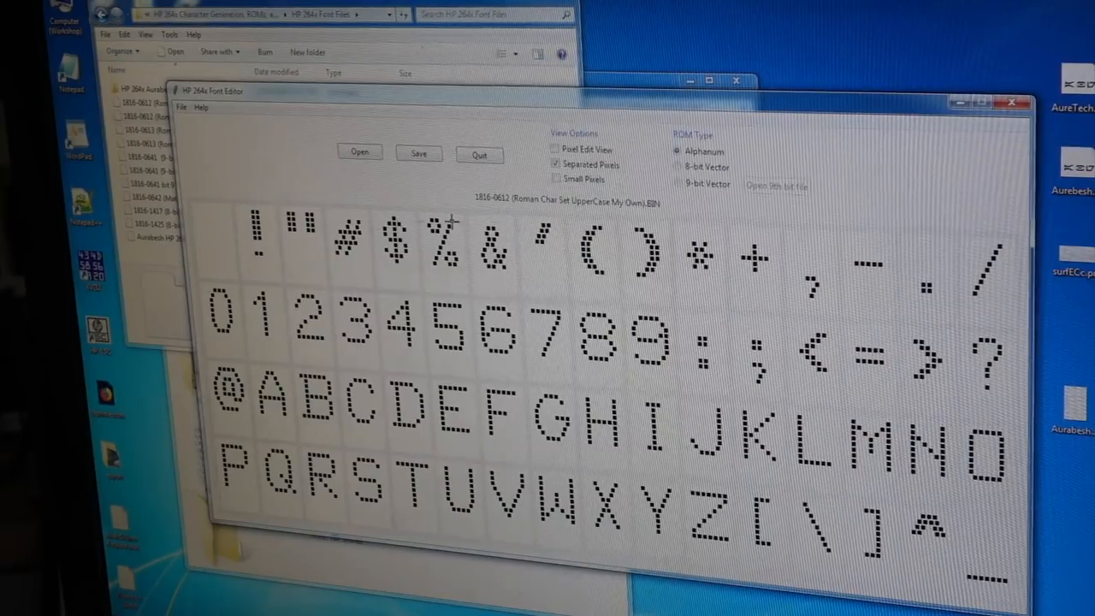
mouse_move(599, 416)
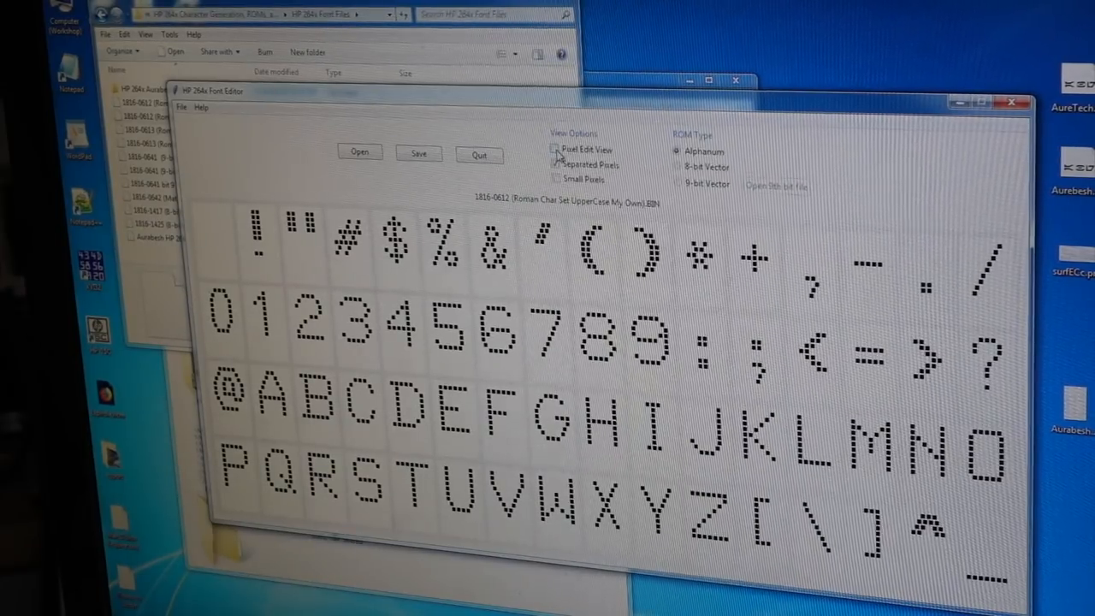
Enable Font Edit View so the uppercase Roman glyphs display as editable pixel grids.
left_click(558, 151)
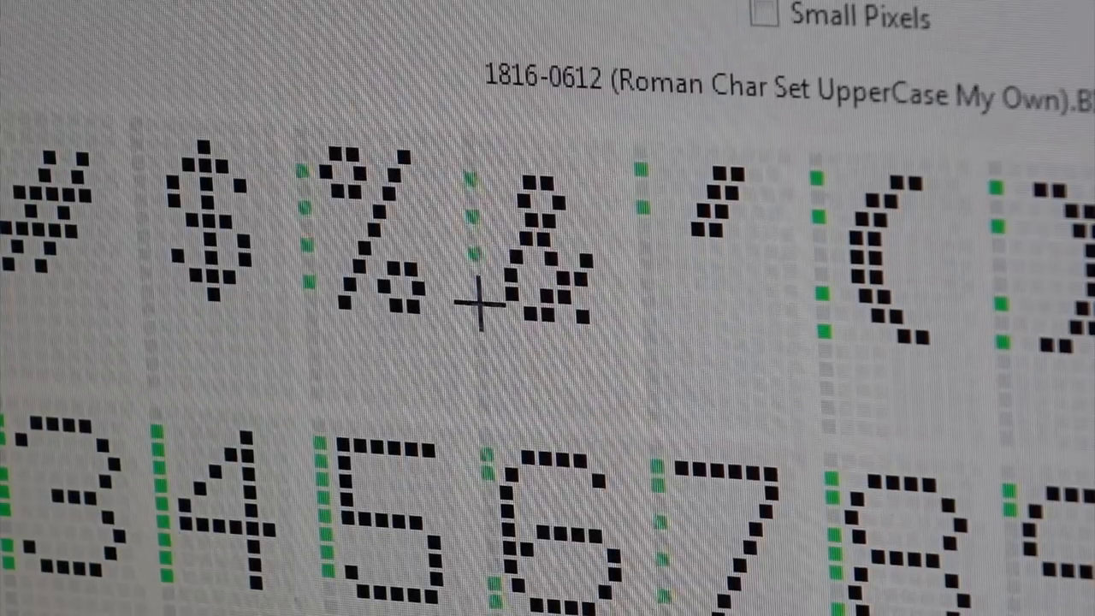
mouse_move(719, 445)
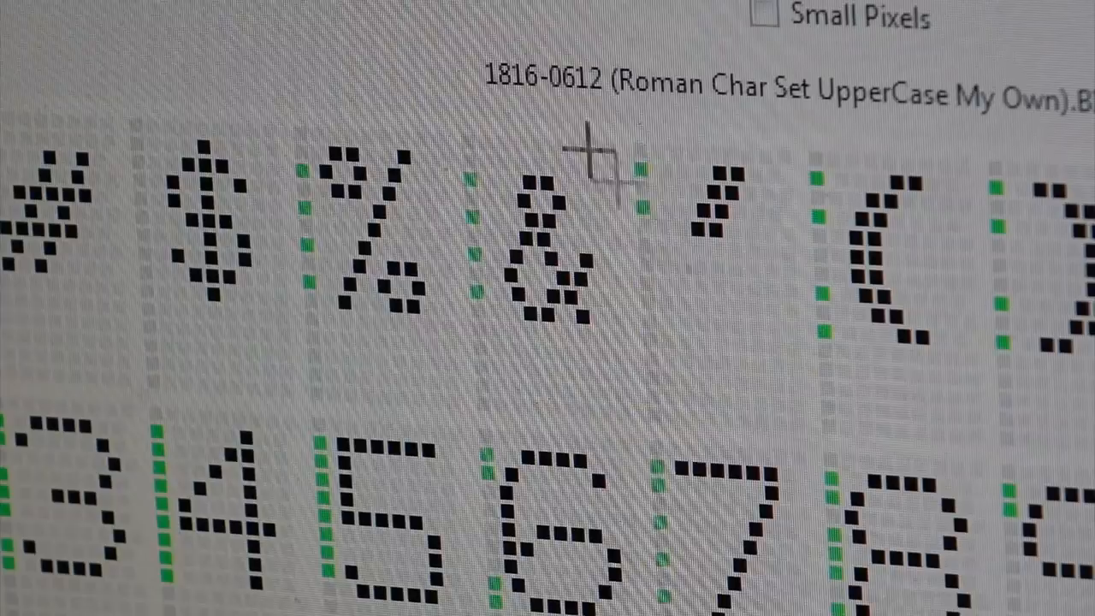
mouse_move(565, 123)
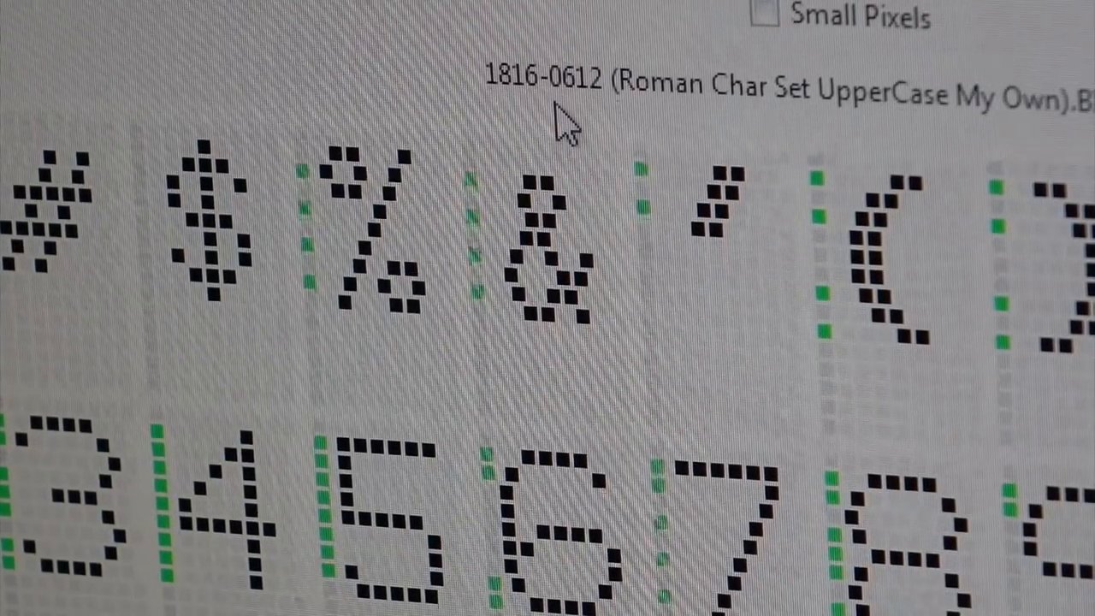